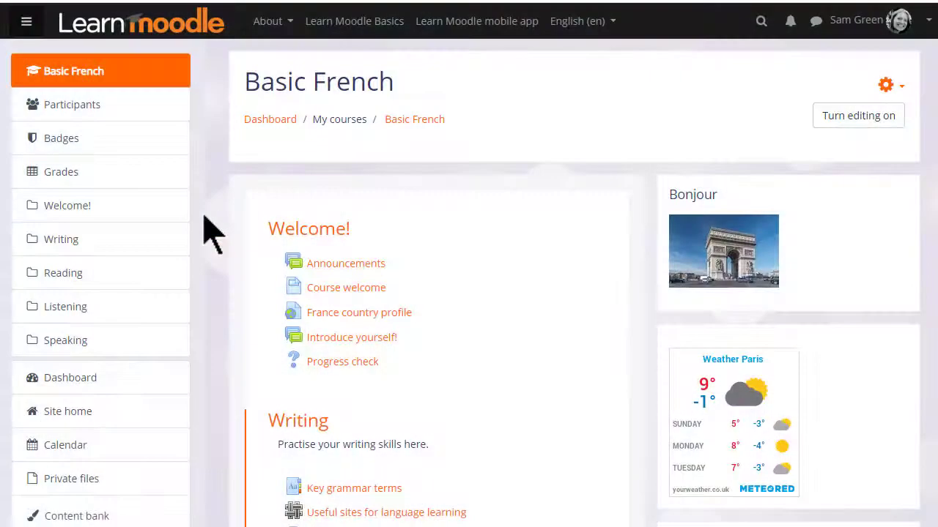
pyautogui.moveTo(130, 189)
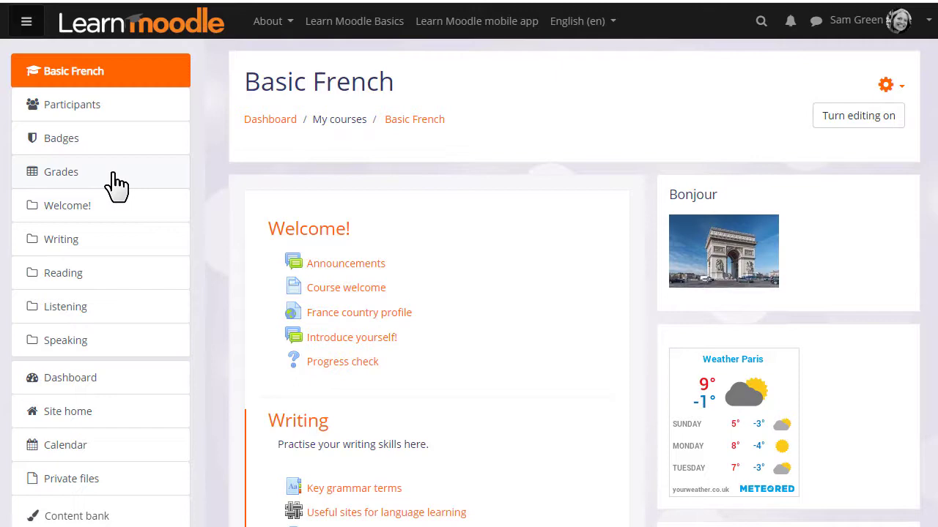
# - Open the course's Grades to show the grader report for all 62 participants
pyautogui.click(61, 171)
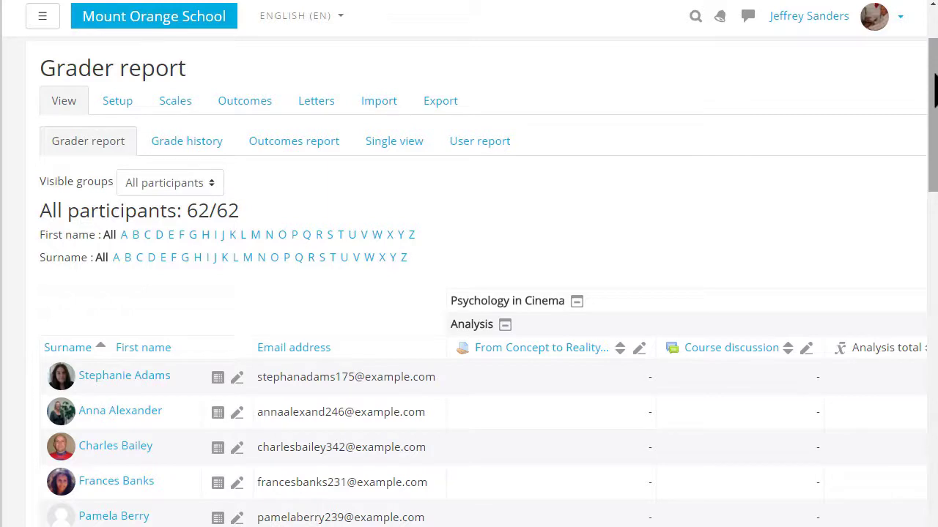
pyautogui.moveTo(549, 194)
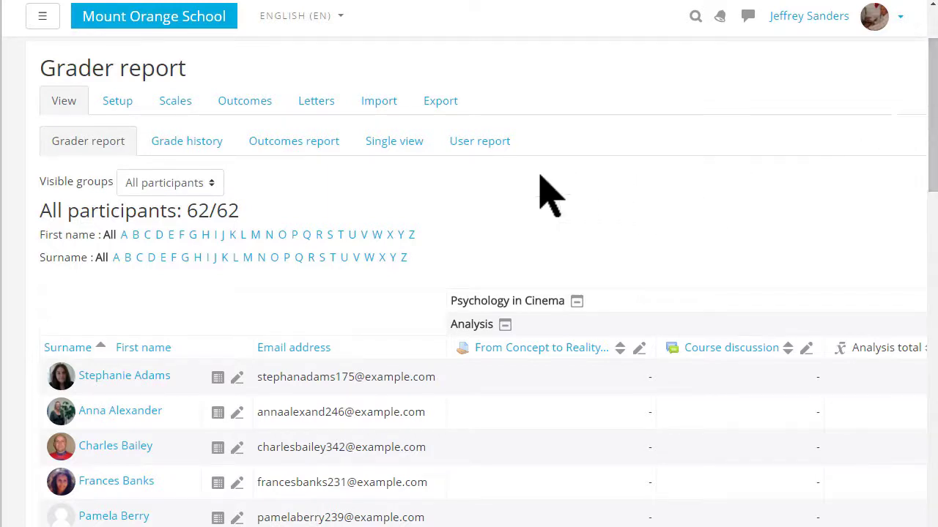
pyautogui.moveTo(417, 183)
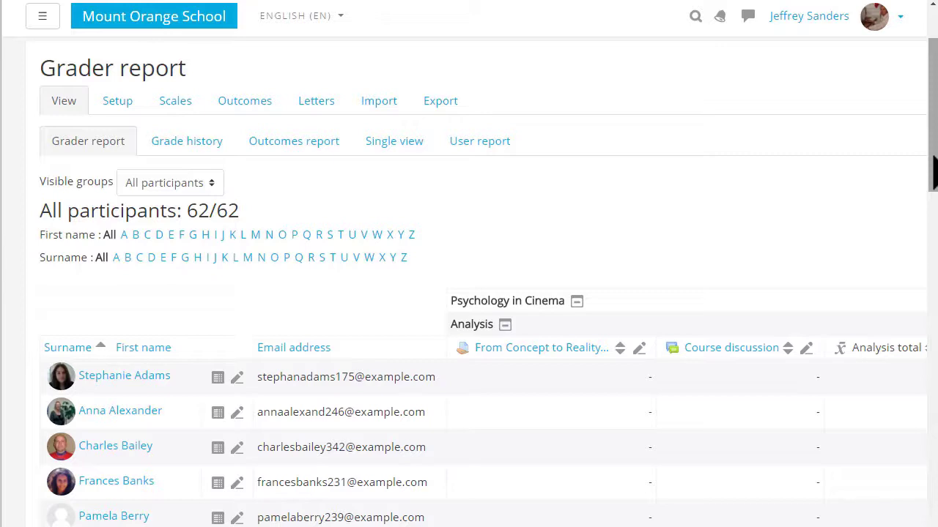
pyautogui.scroll(-3)
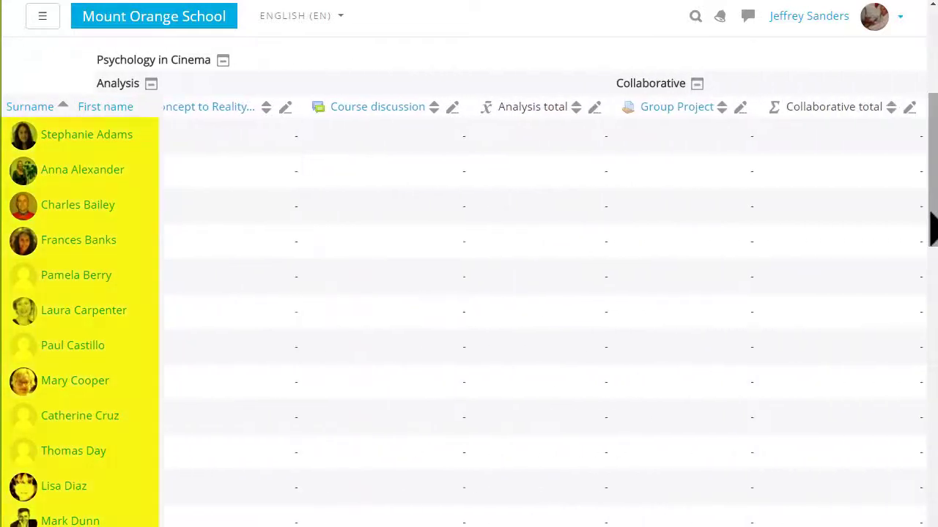
pyautogui.hscroll(3)
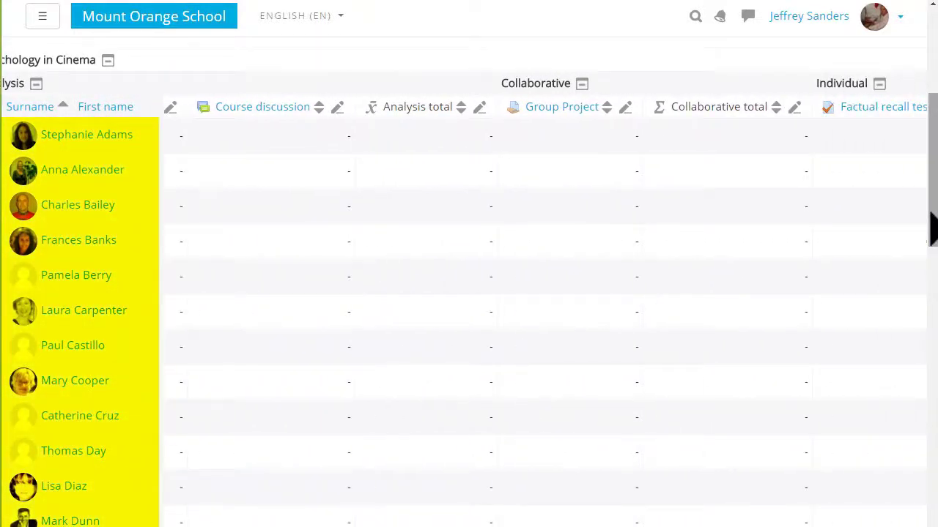
pyautogui.scroll(-3)
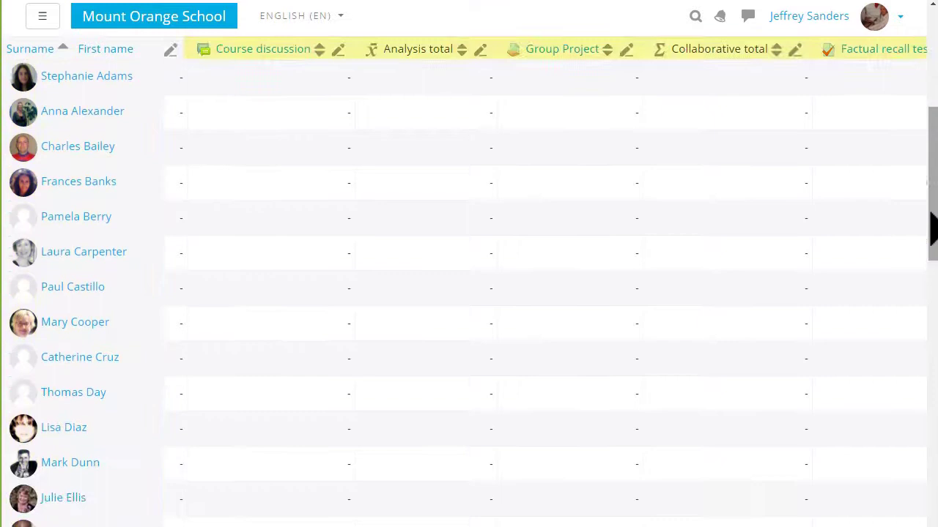
pyautogui.scroll(-3)
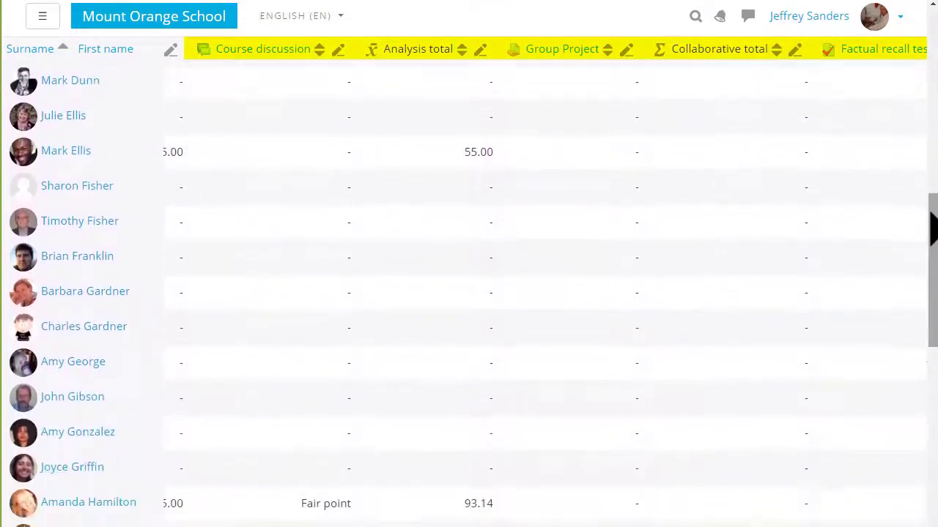
pyautogui.scroll(-3)
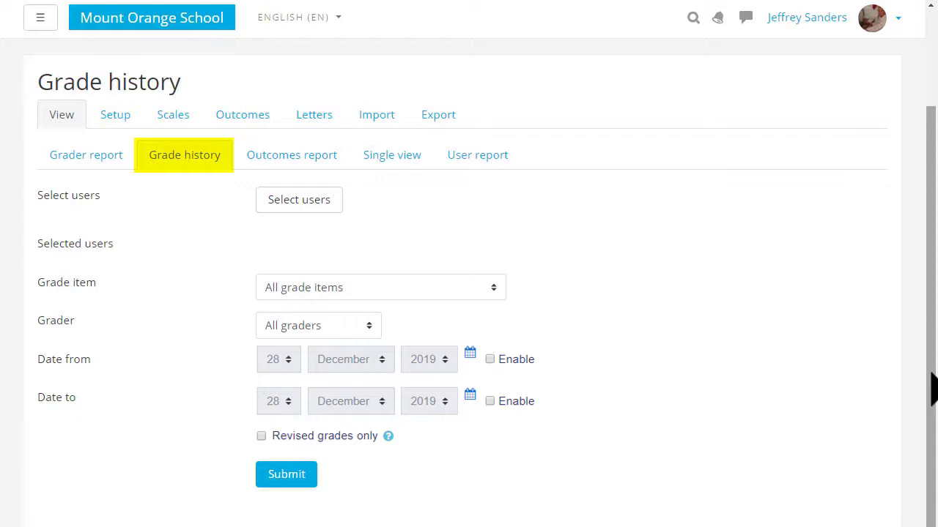
pyautogui.moveTo(67, 160)
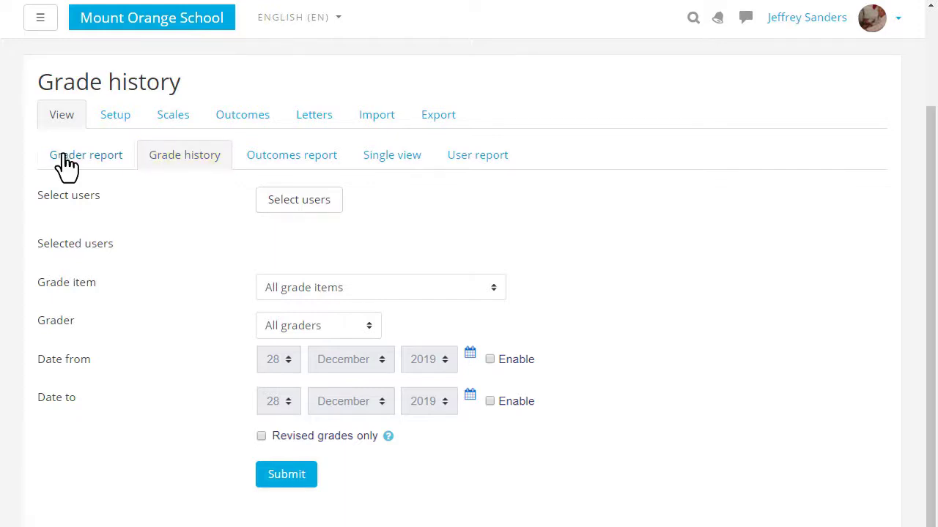
pyautogui.click(86, 154)
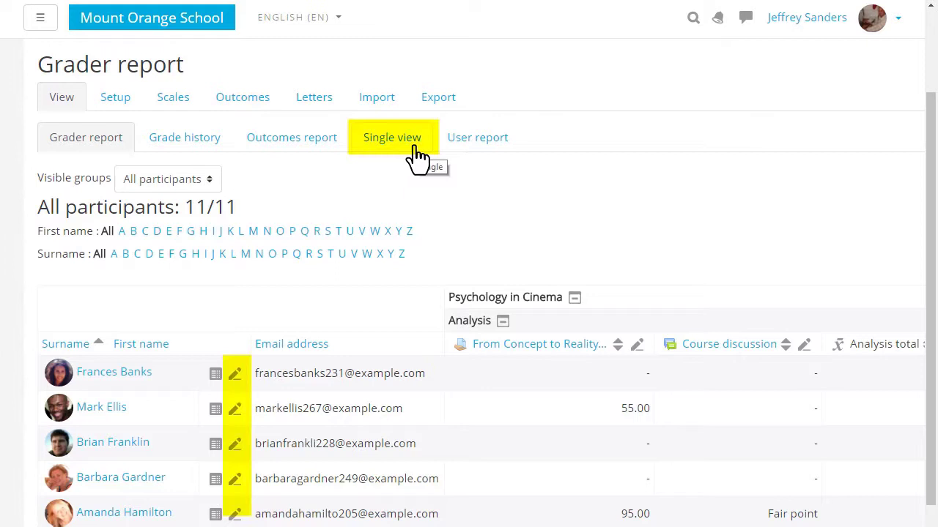
pyautogui.moveTo(243, 384)
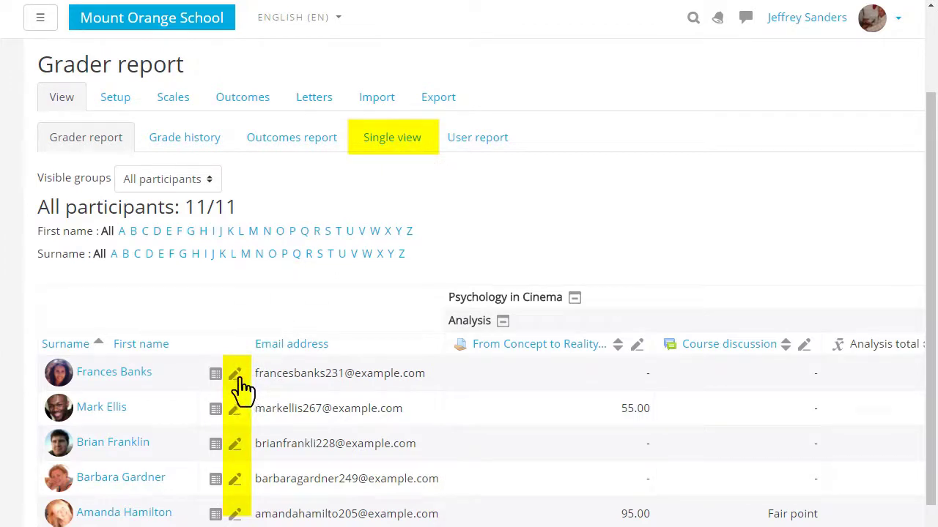
pyautogui.moveTo(236, 374)
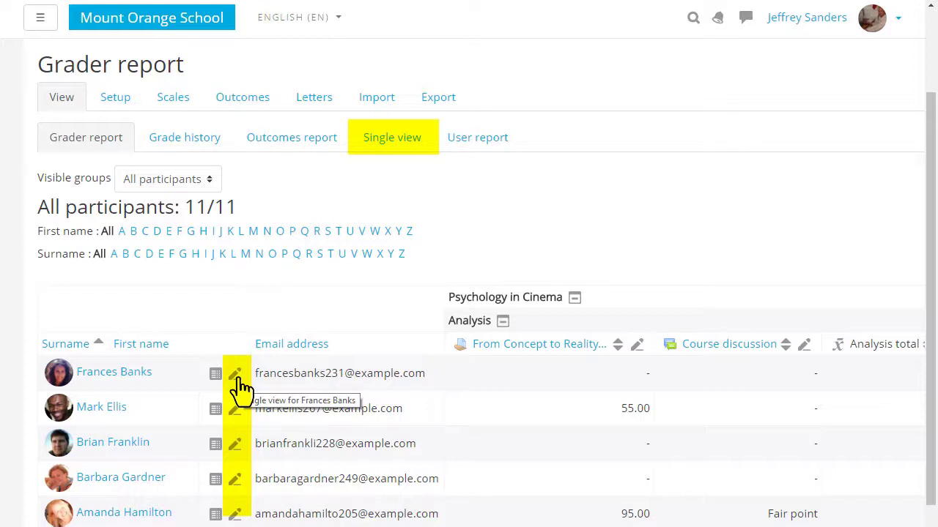
pyautogui.click(234, 374)
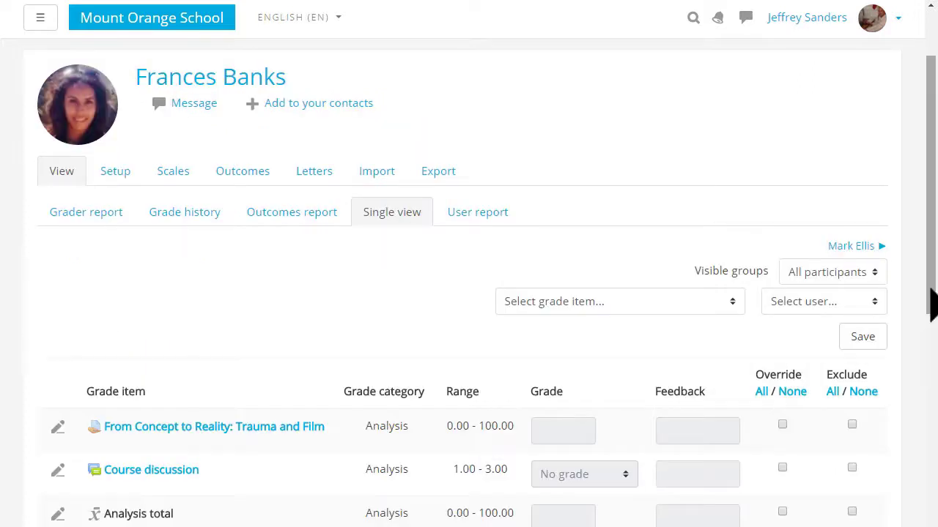
pyautogui.click(86, 212)
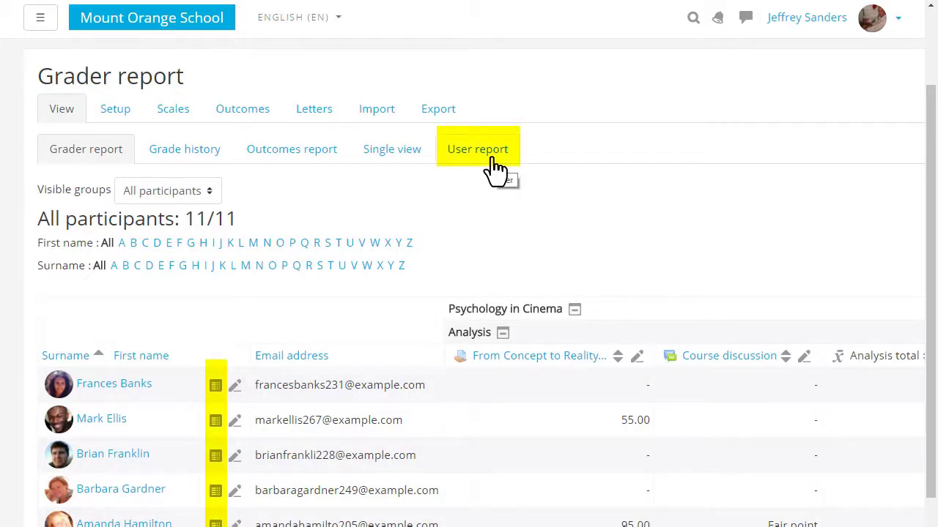
pyautogui.moveTo(322, 253)
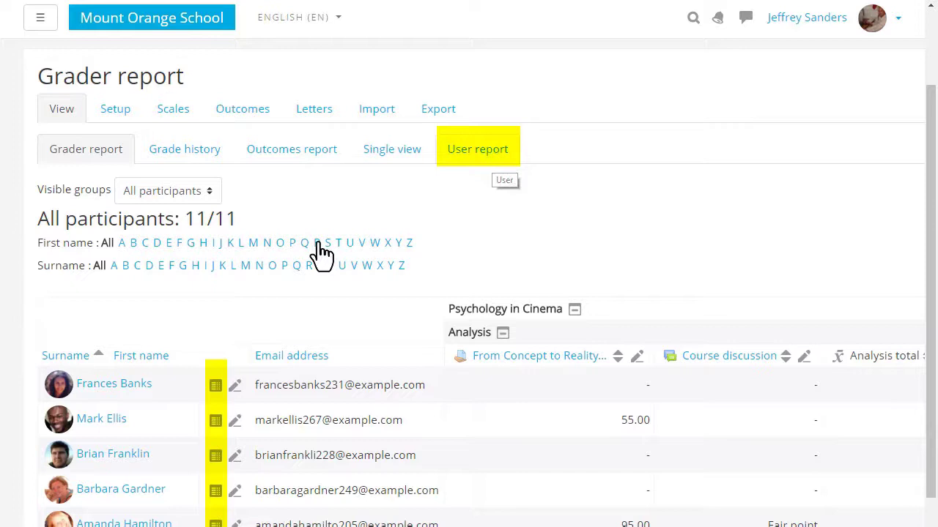
pyautogui.moveTo(215, 386)
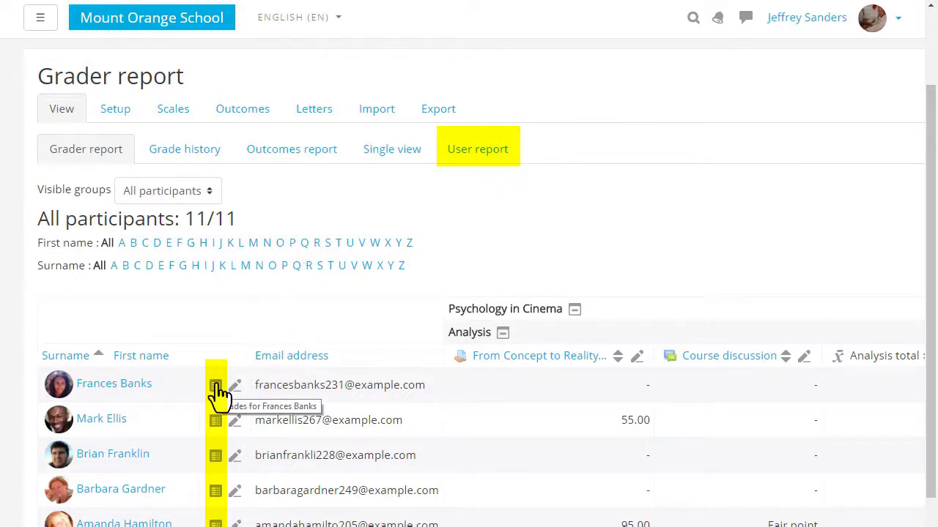
pyautogui.click(215, 384)
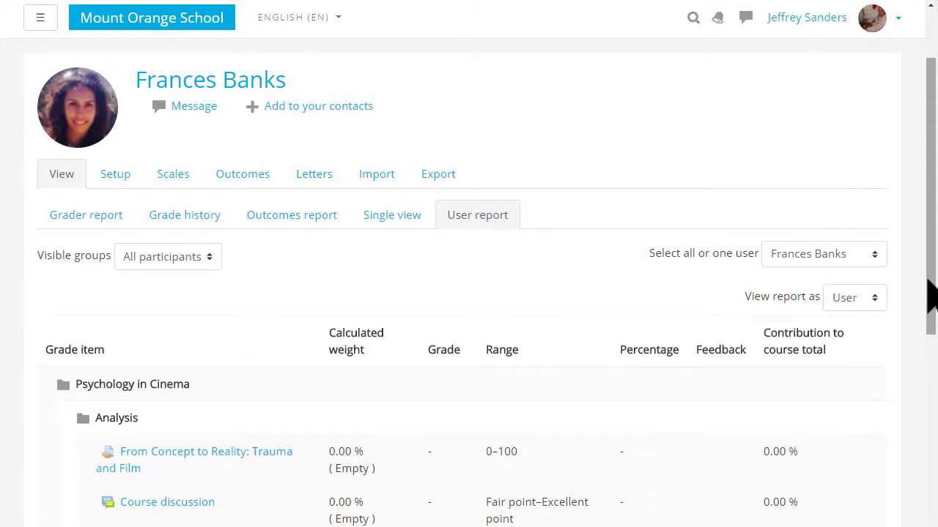
pyautogui.moveTo(115, 174)
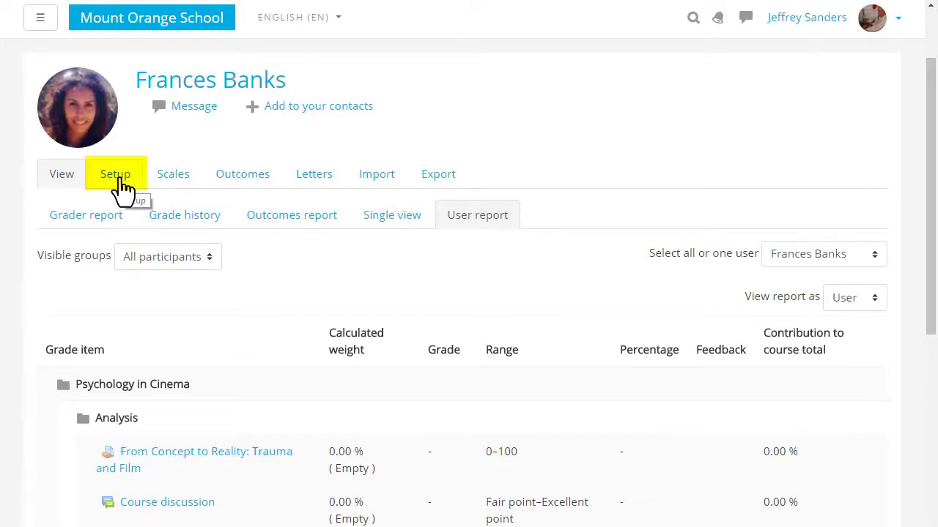
pyautogui.click(115, 173)
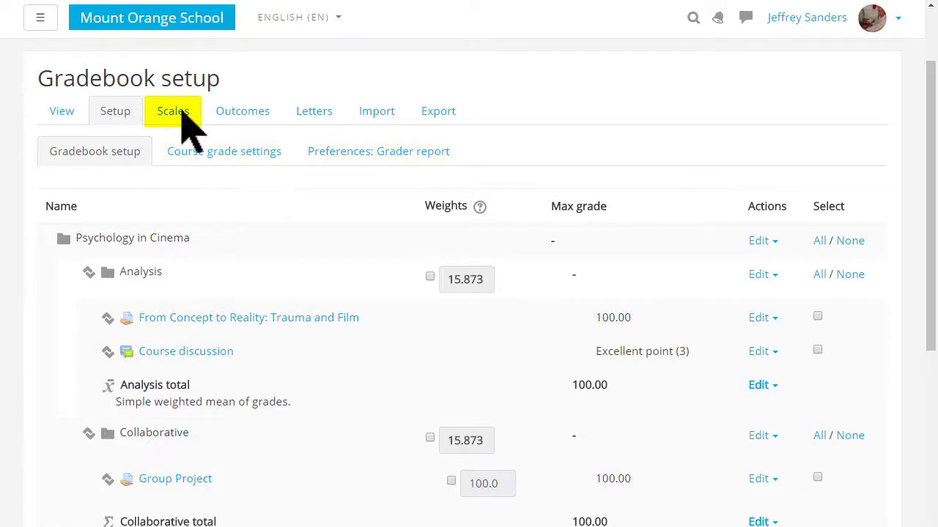
# - Browse the Scales page down through the standard scales list
pyautogui.click(173, 111)
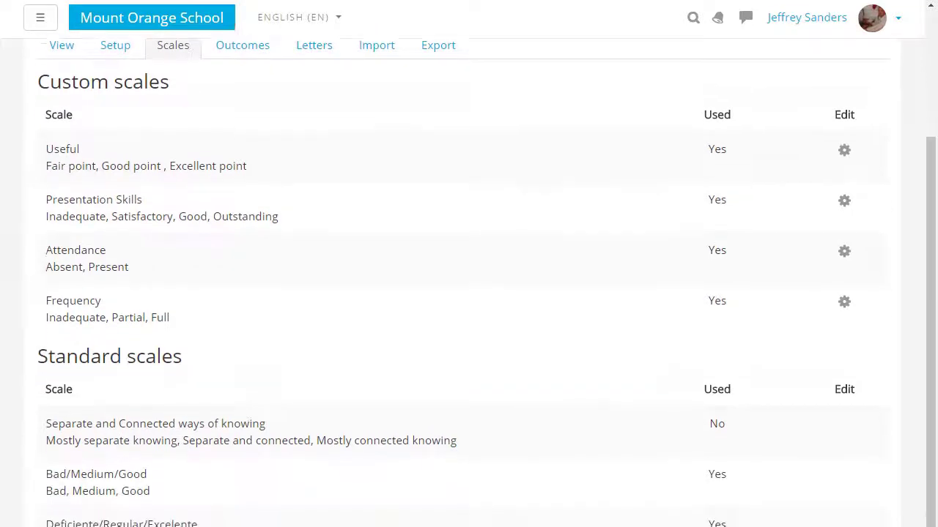
pyautogui.scroll(-3)
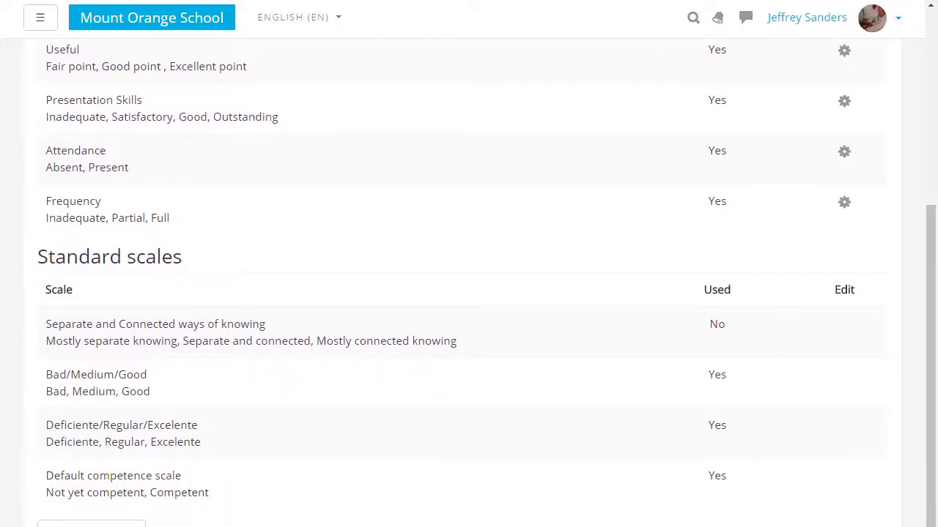
pyautogui.scroll(-3)
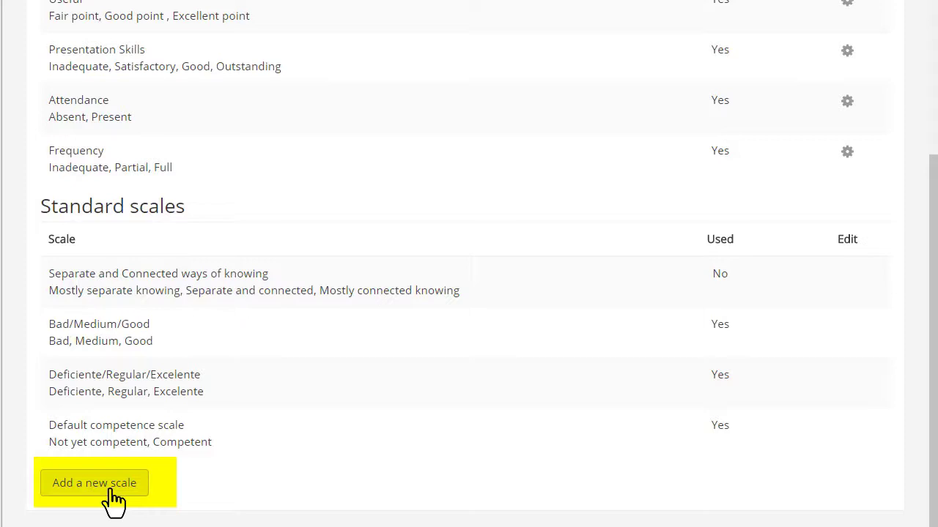
# - Add and save scale 'Fail/Pass' with values Fail, Pass, Merit, Distinction
pyautogui.click(93, 482)
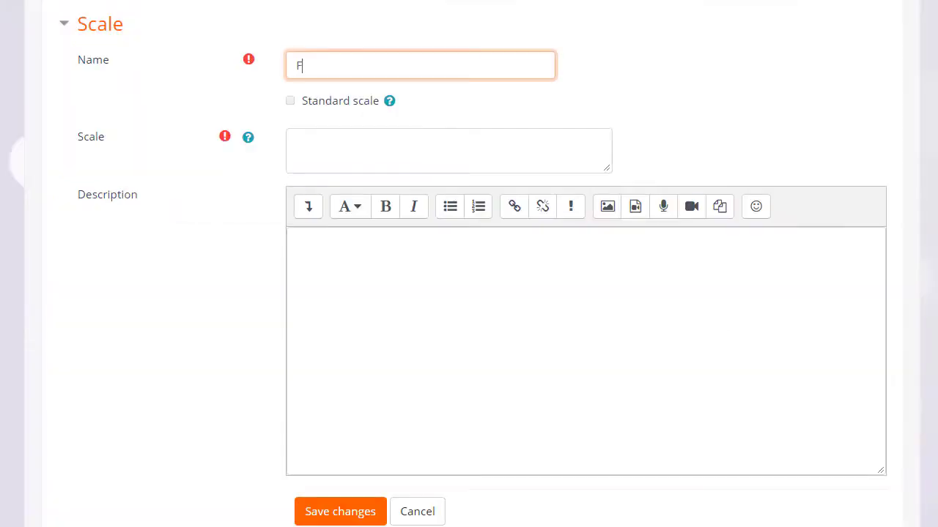
pyautogui.click(448, 150)
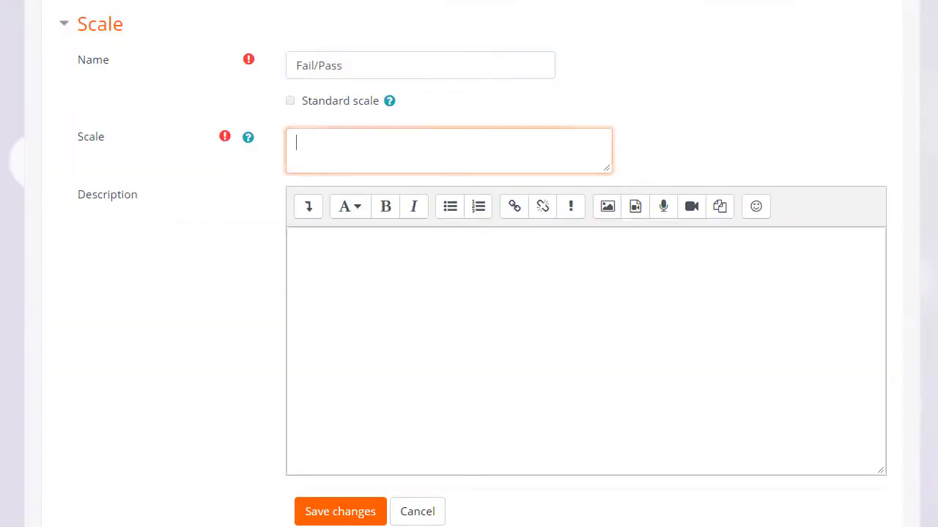
pyautogui.write('Fail,Pass, Merit, Dist')
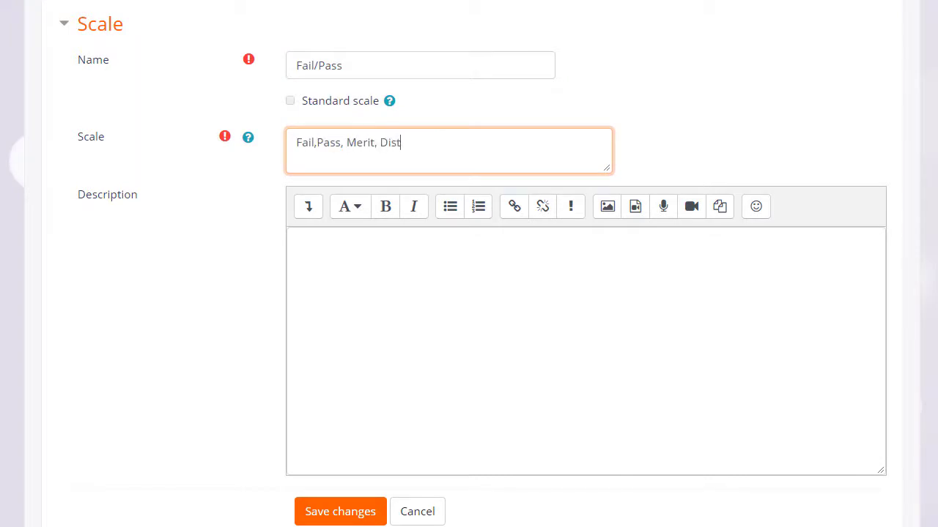
pyautogui.write('inction')
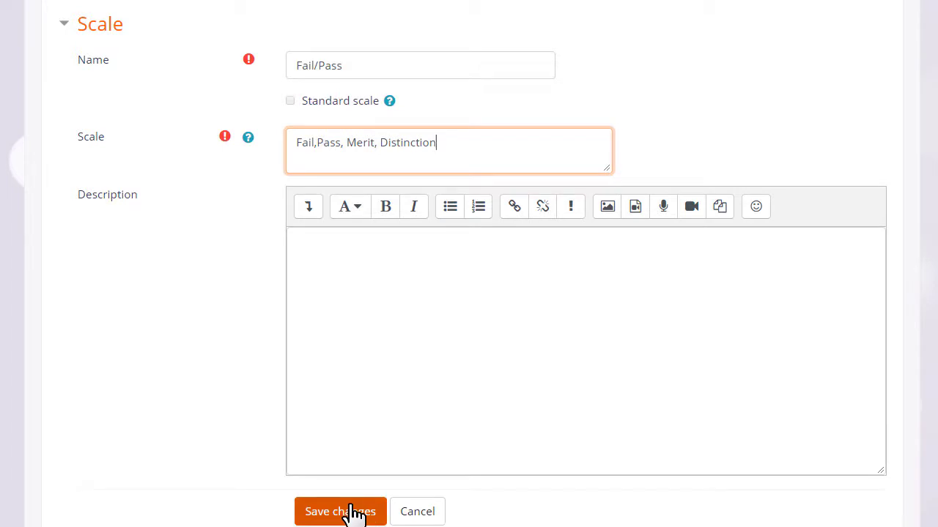
pyautogui.click(340, 512)
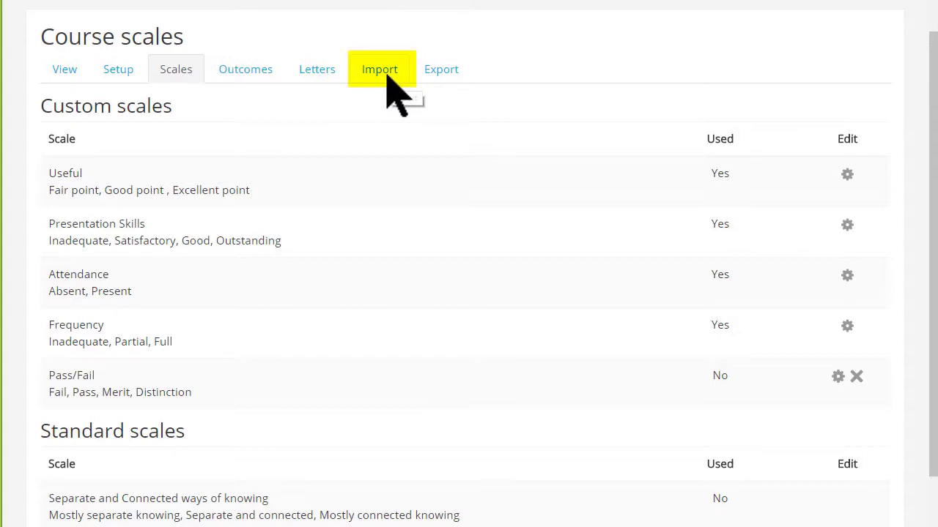
# - Look at the paste-from-spreadsheet import option, then open the OpenDocument spreadsheet export page
pyautogui.click(379, 69)
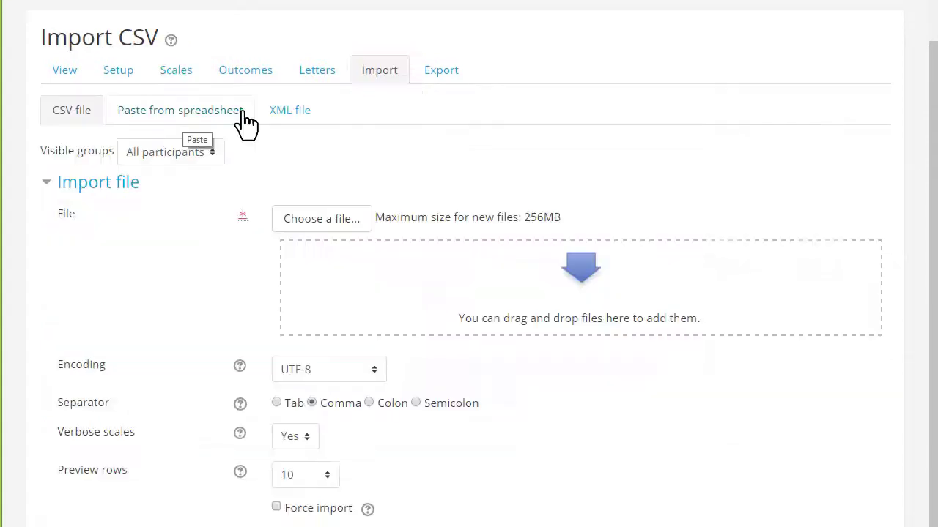
pyautogui.click(180, 110)
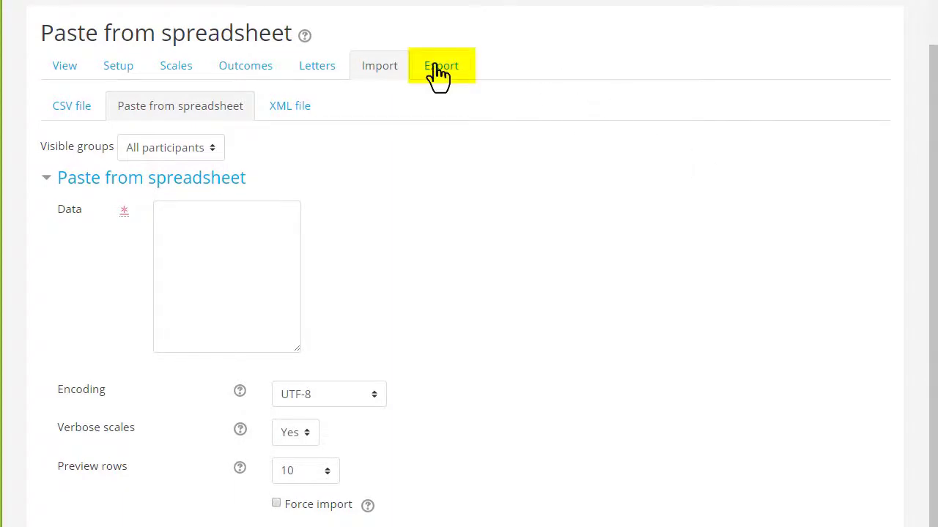
pyautogui.click(440, 65)
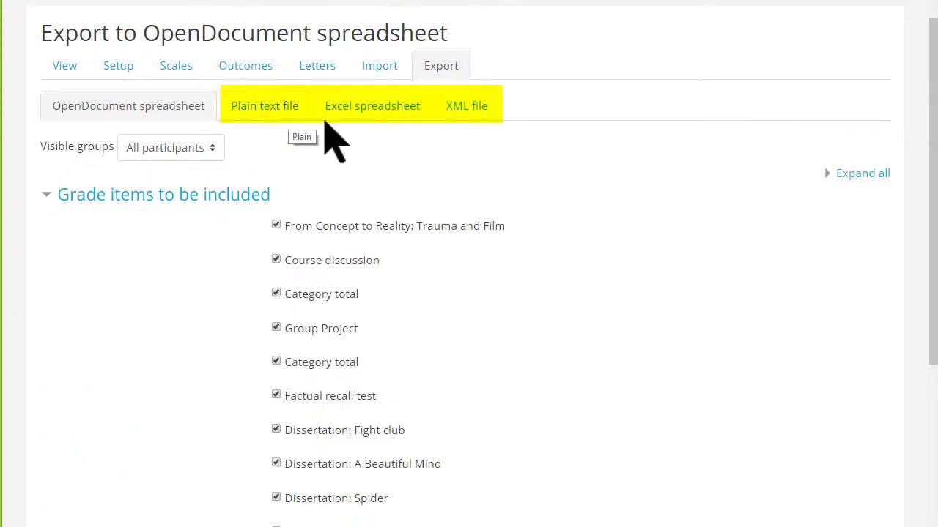
pyautogui.moveTo(355, 132)
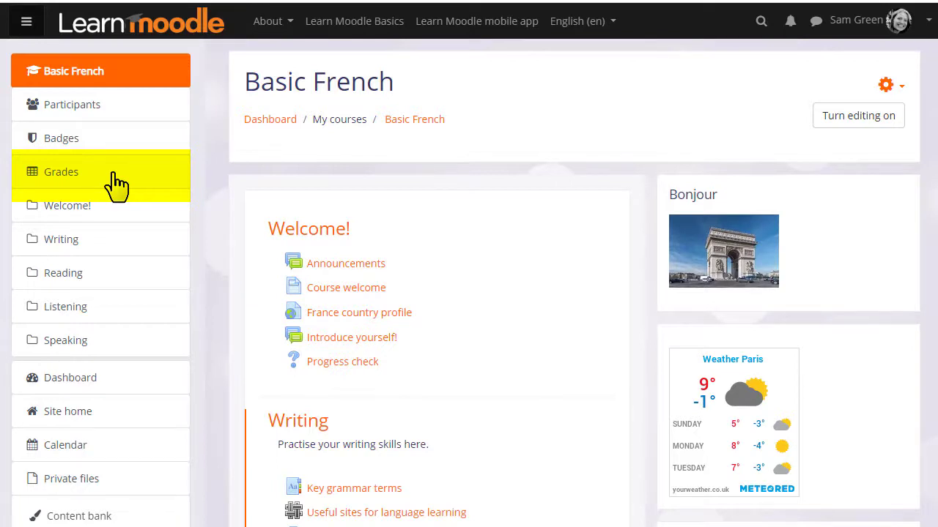
pyautogui.moveTo(118, 185)
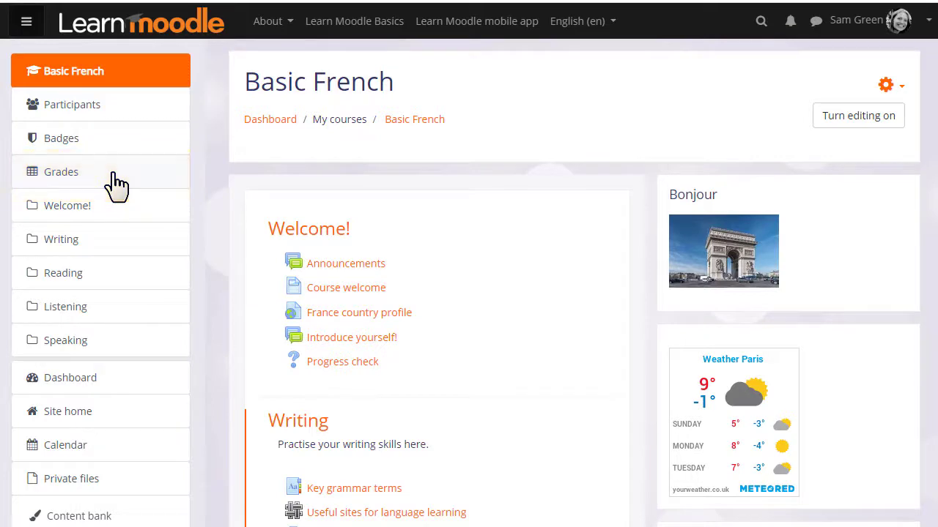